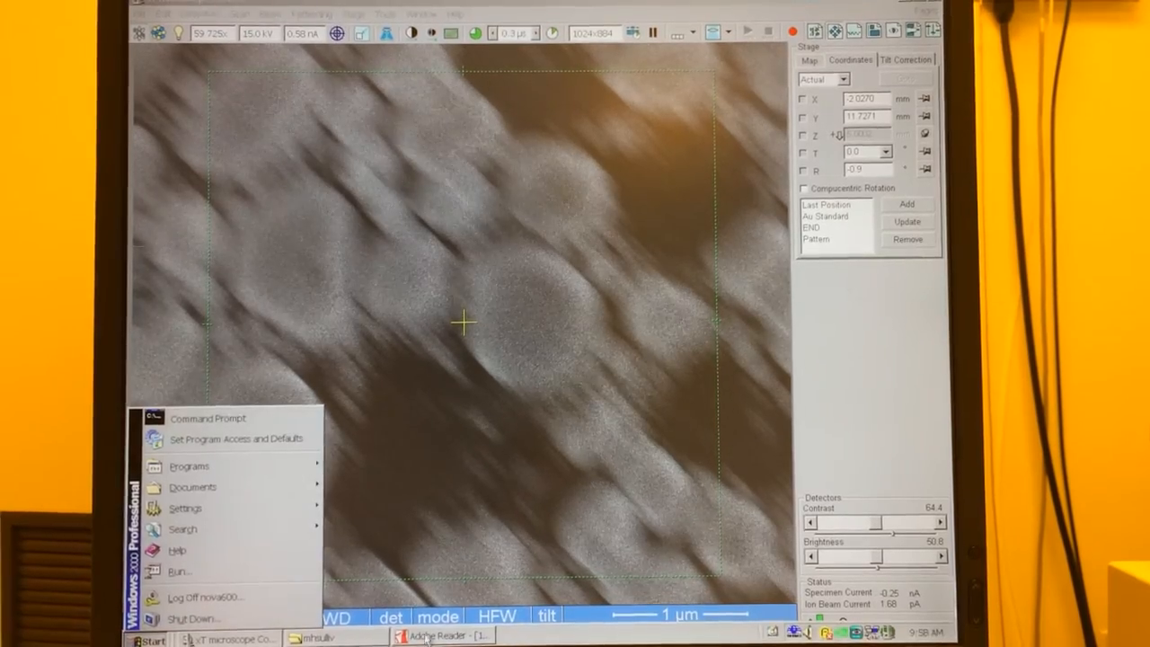
- Sharpen the particle image, then scroll Adobe Reader to the corrected-astigmatism diagrams
click(440, 635)
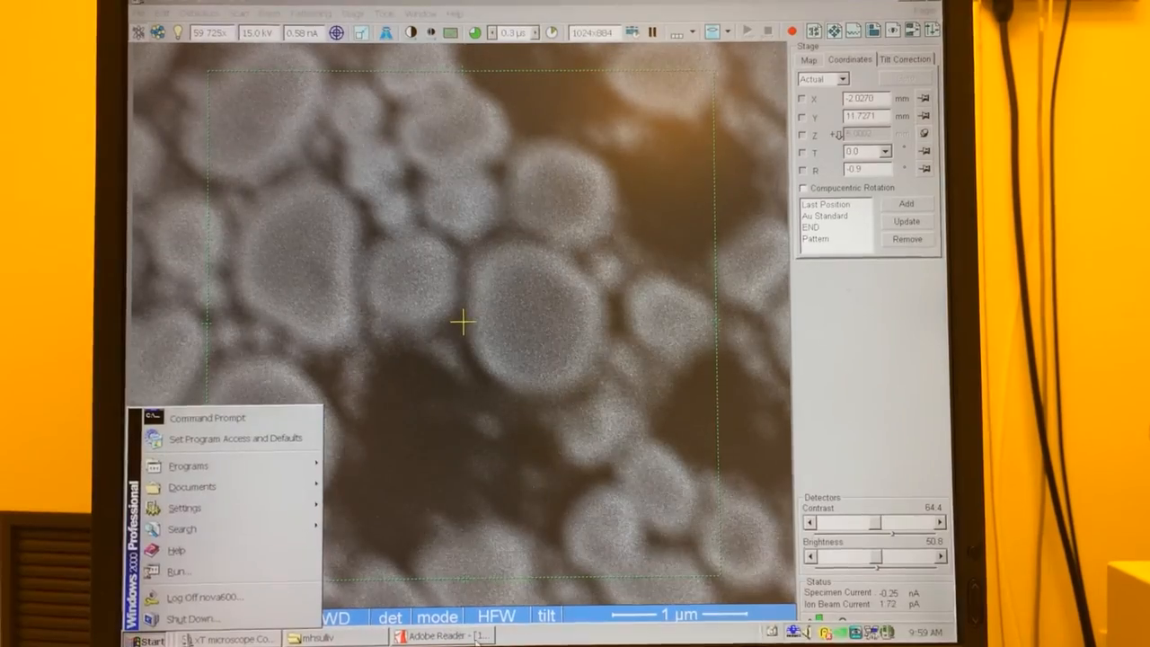
click(437, 635)
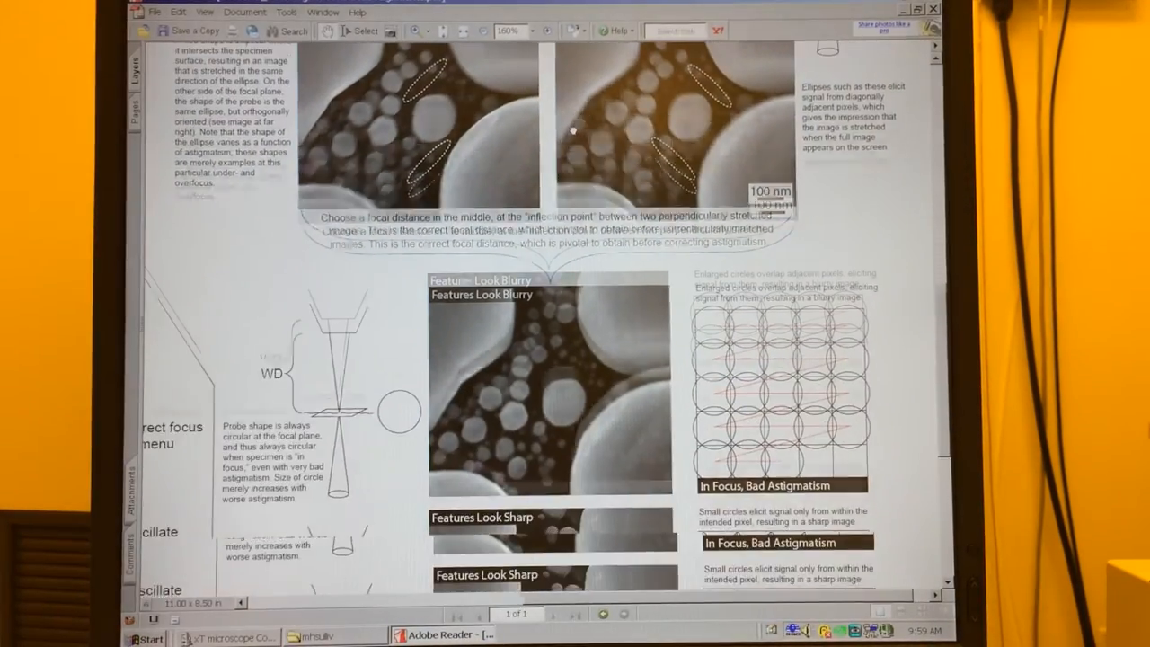
scroll(down, 3)
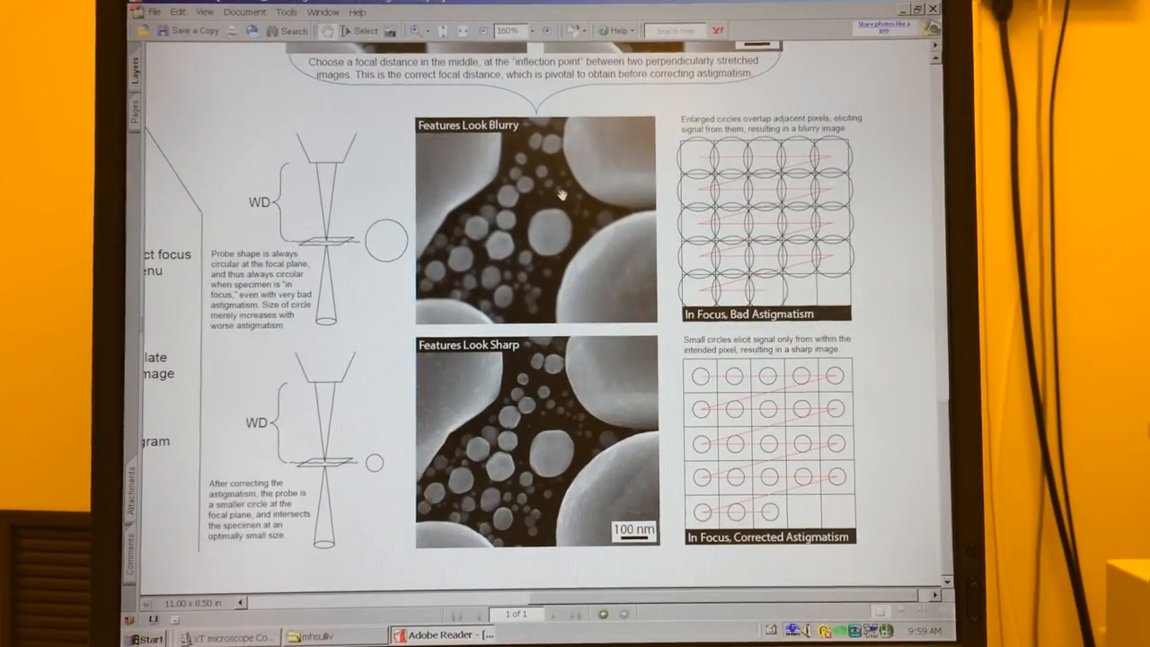
mouse_move(476, 242)
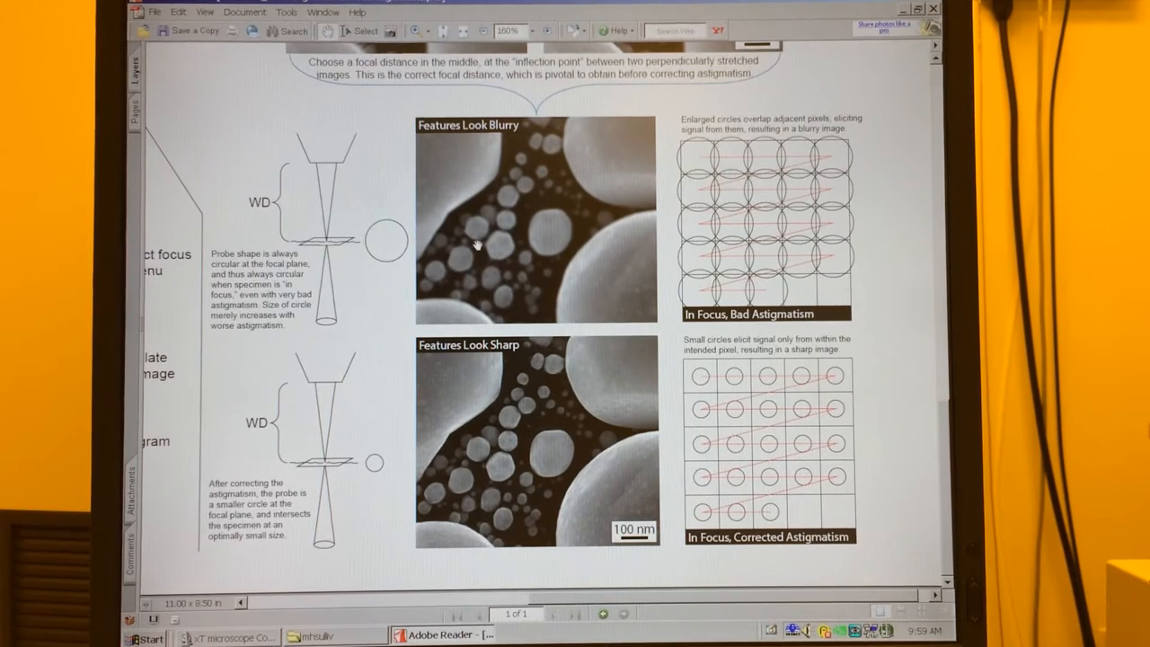